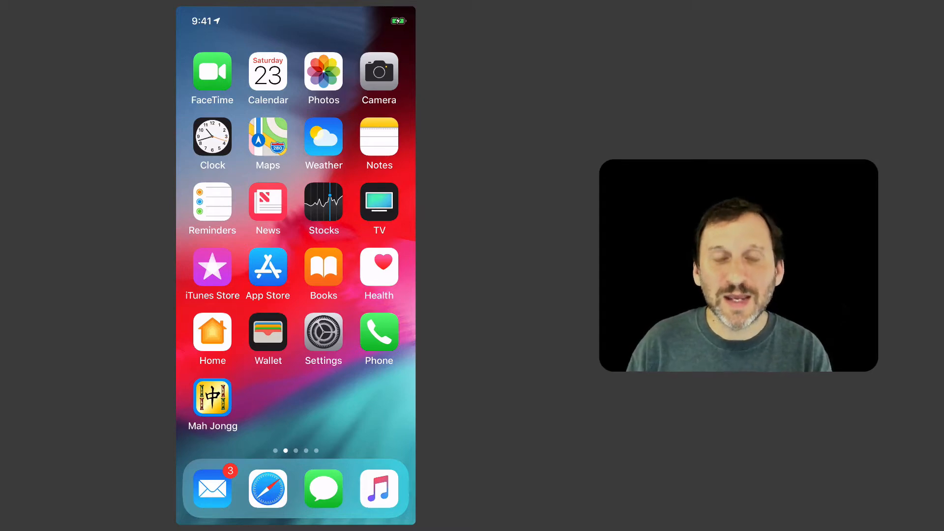
# Step: Launch Just Mah Jongg Solitaire in landscape, showing its layout, tile set and background choices
pyautogui.click(212, 135)
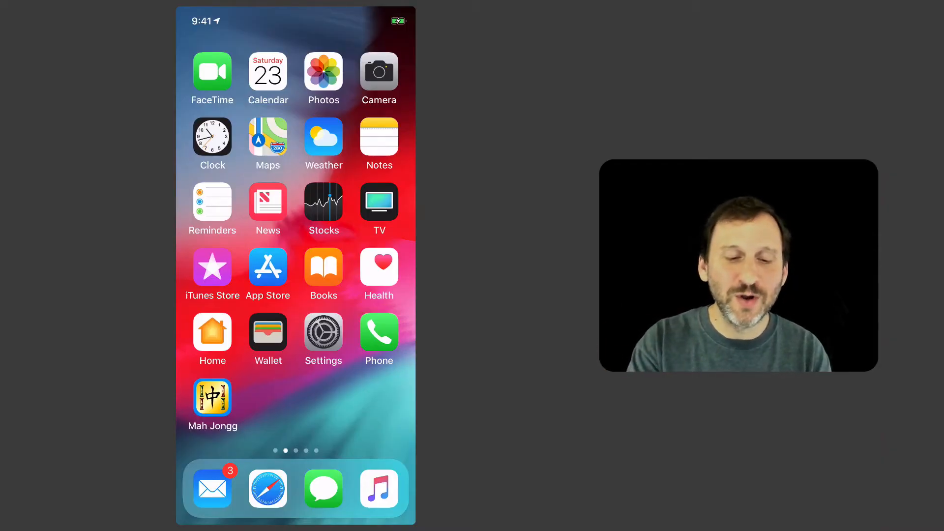
pyautogui.click(212, 136)
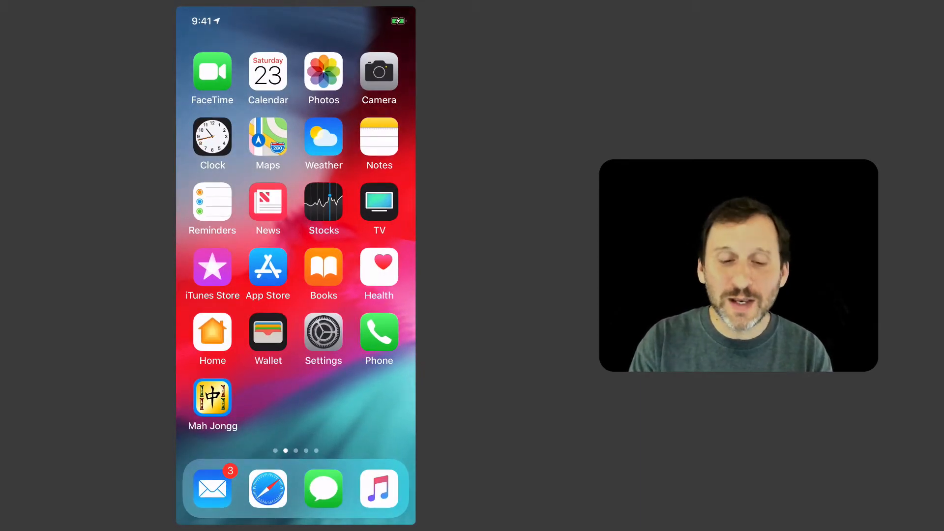
pyautogui.click(212, 136)
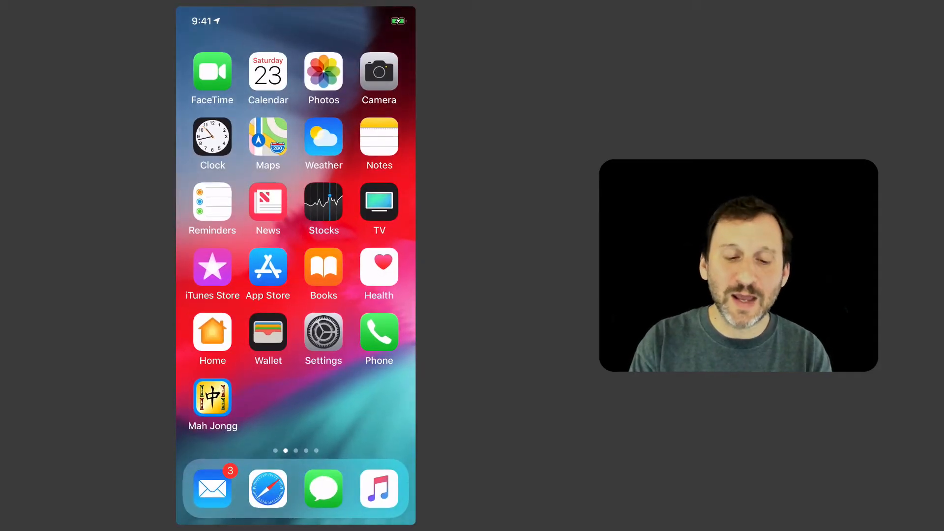
pyautogui.click(212, 136)
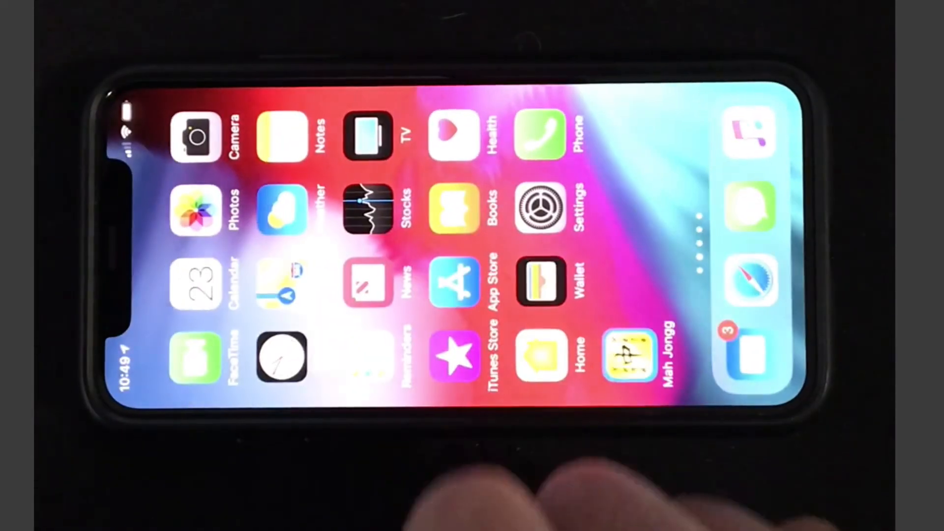
pyautogui.click(628, 359)
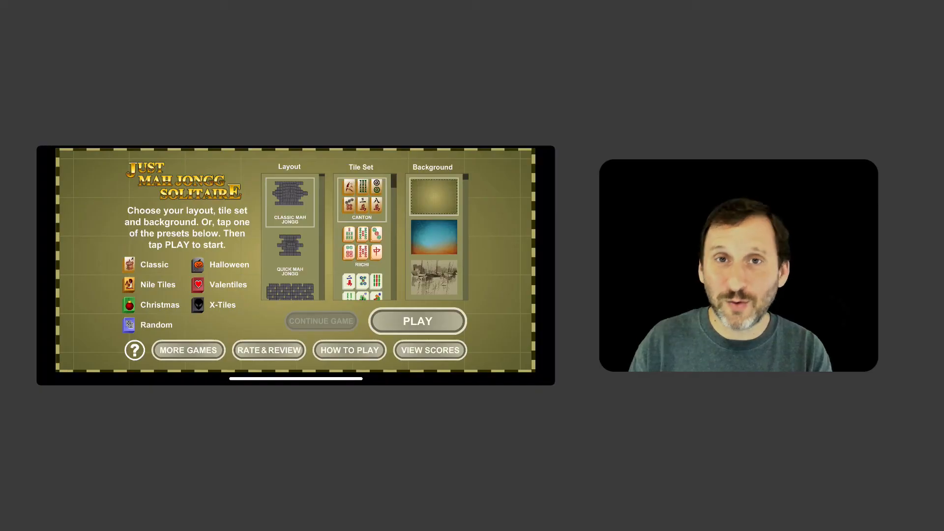